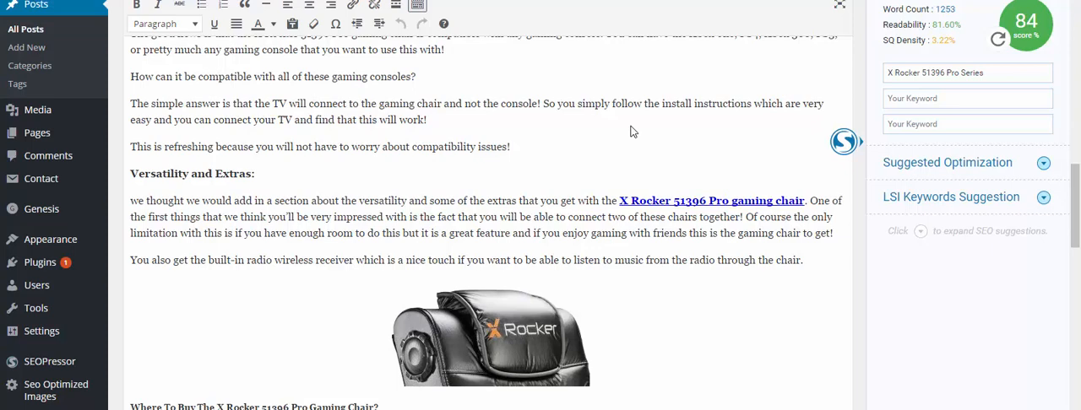
mouse_move(632, 126)
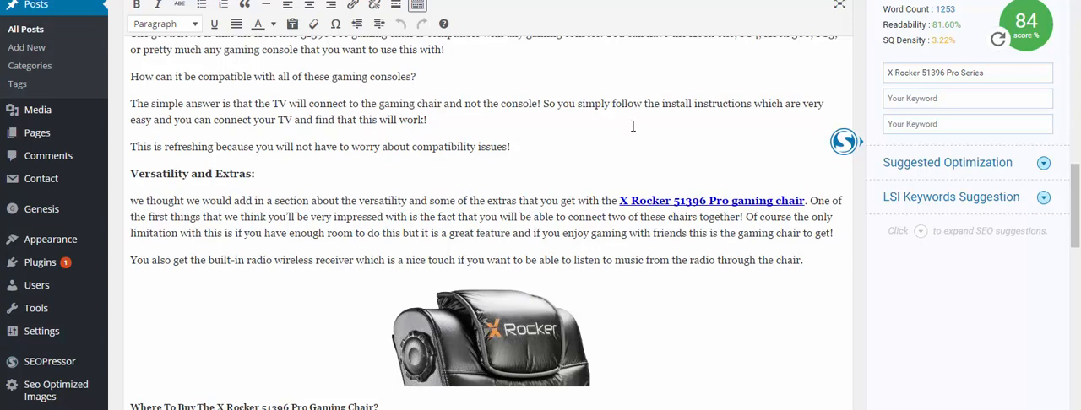
mouse_move(574, 256)
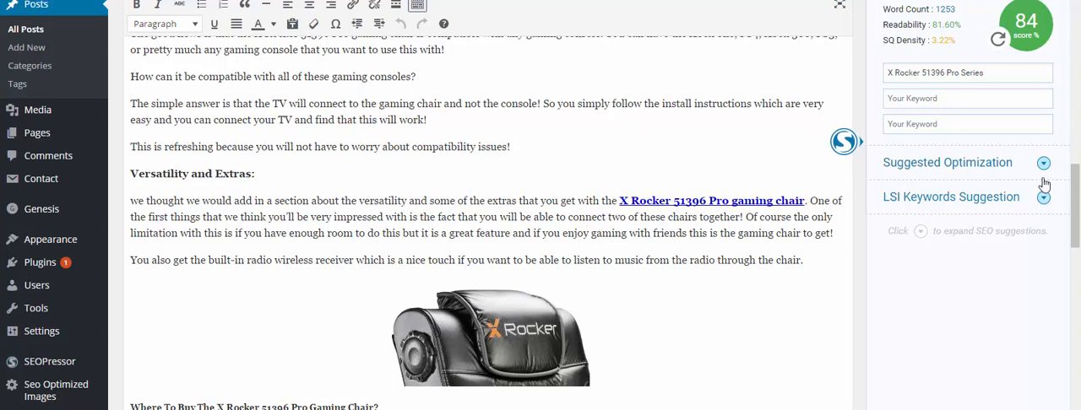
mouse_move(1005, 87)
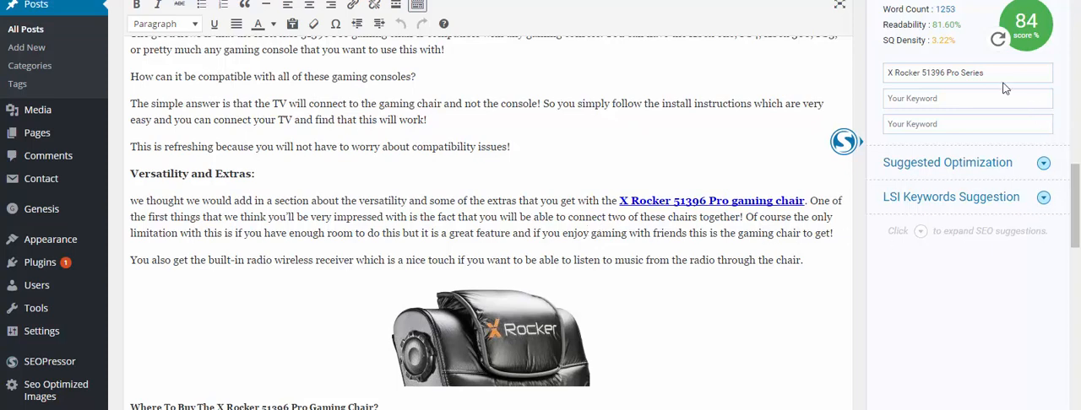
Select the 'X Rocker 51396 Pro Series' keyword and expand SEOPressor's Suggested Optimization checklist.
triple_click(966, 72)
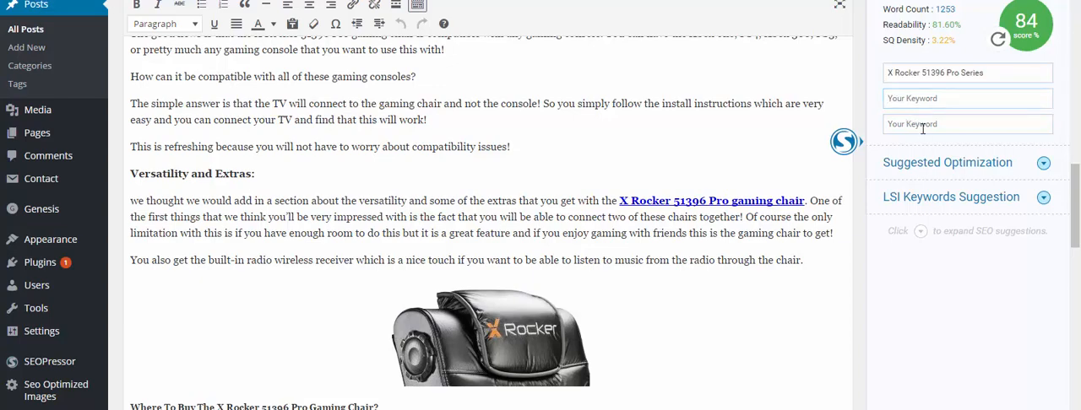
click(966, 98)
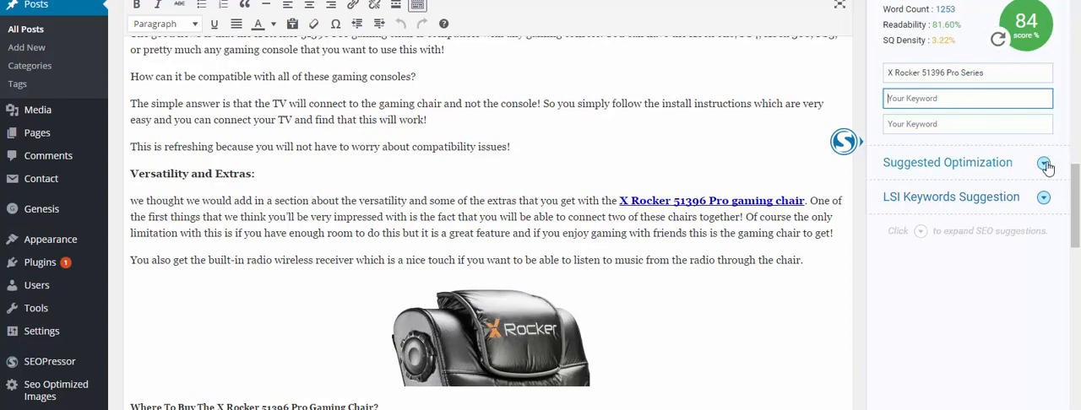
click(1045, 162)
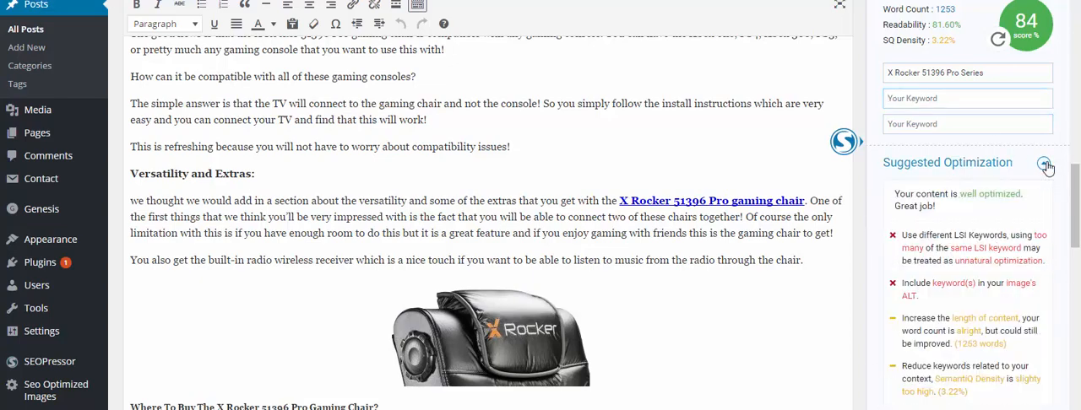
click(1047, 163)
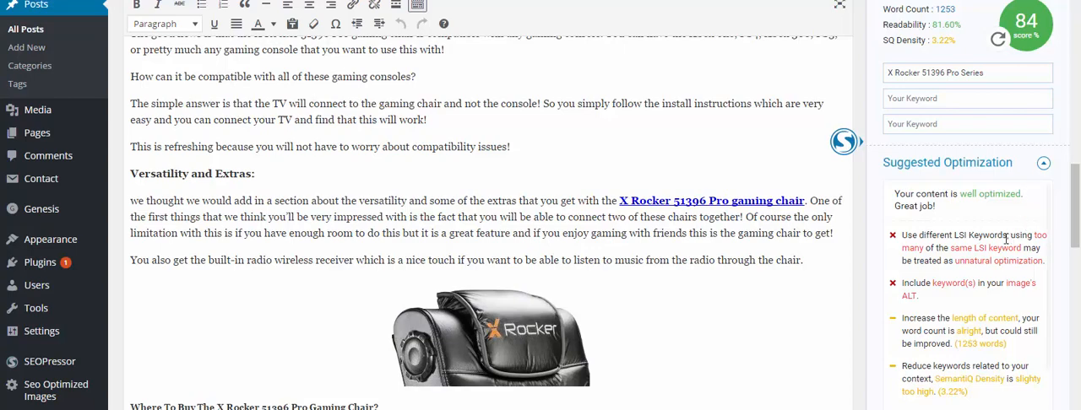
mouse_move(975, 262)
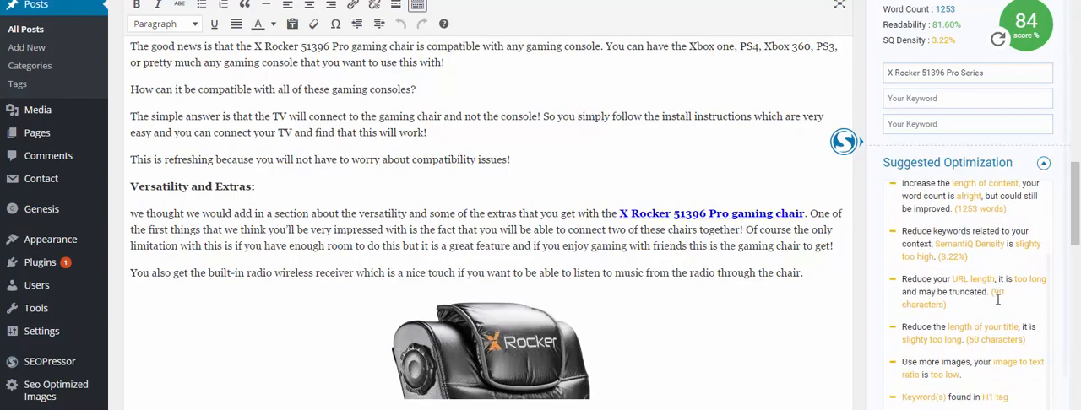
scroll(down, 3)
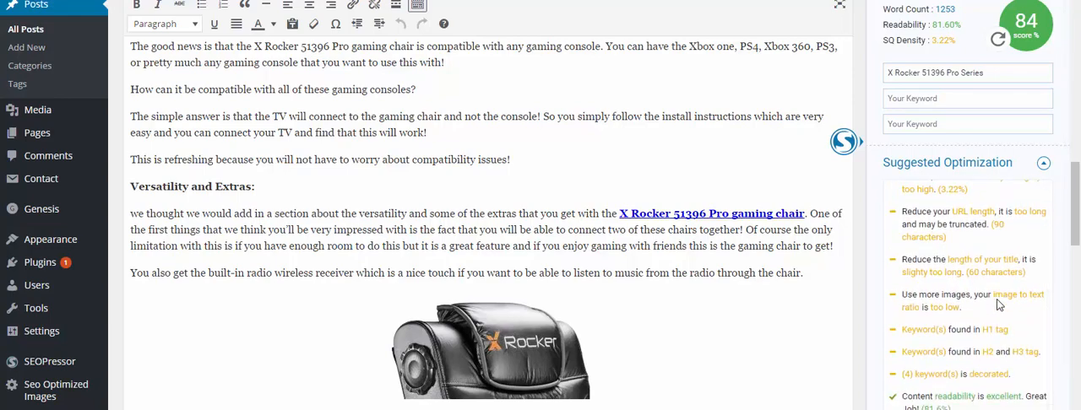
scroll(down, 3)
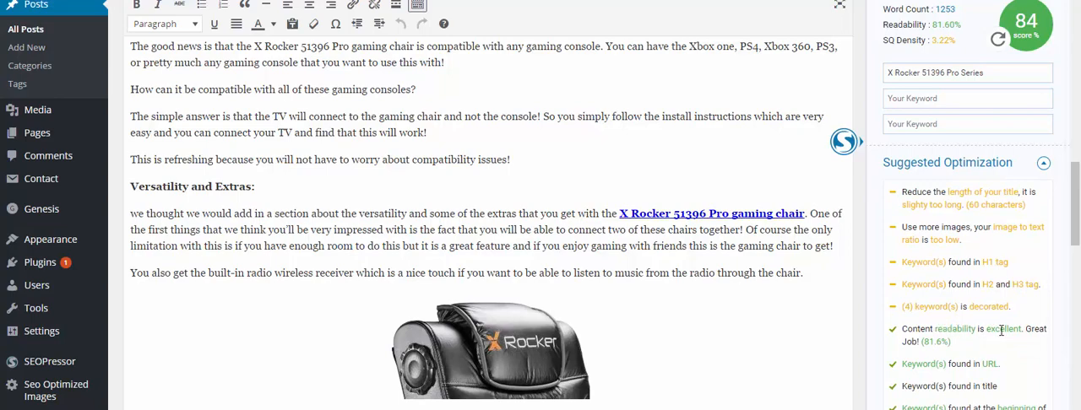
mouse_move(820, 321)
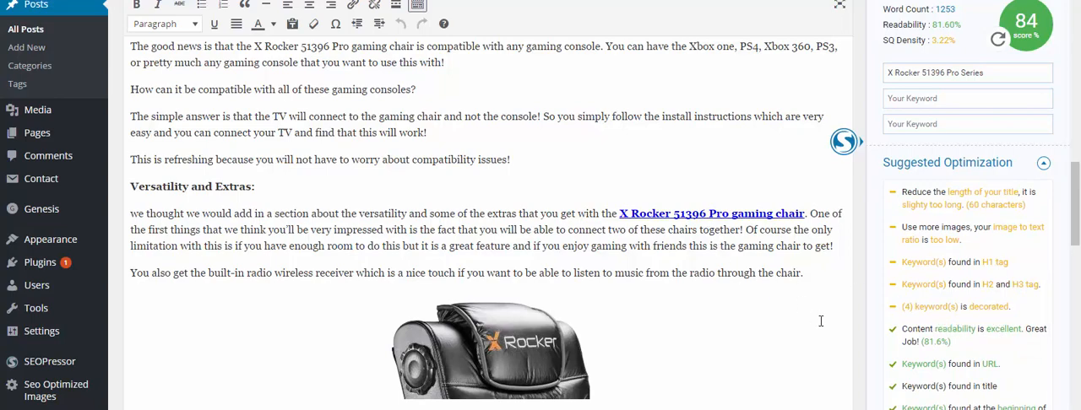
mouse_move(952, 357)
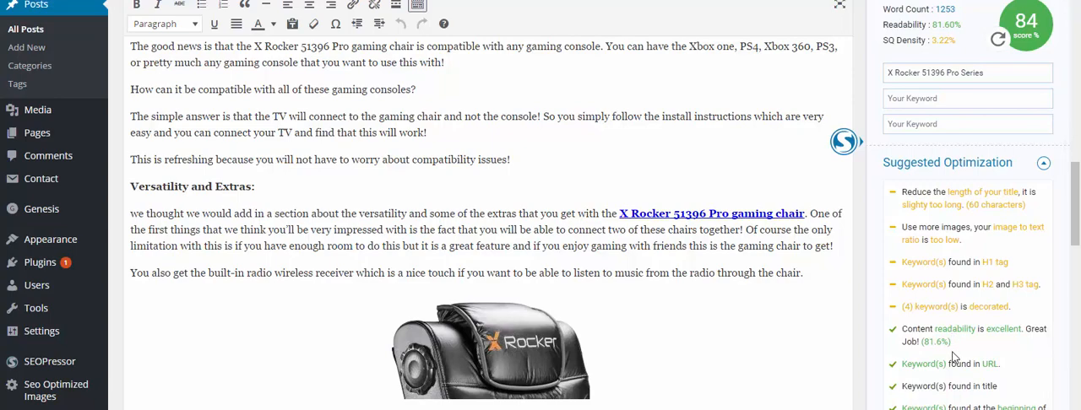
mouse_move(956, 369)
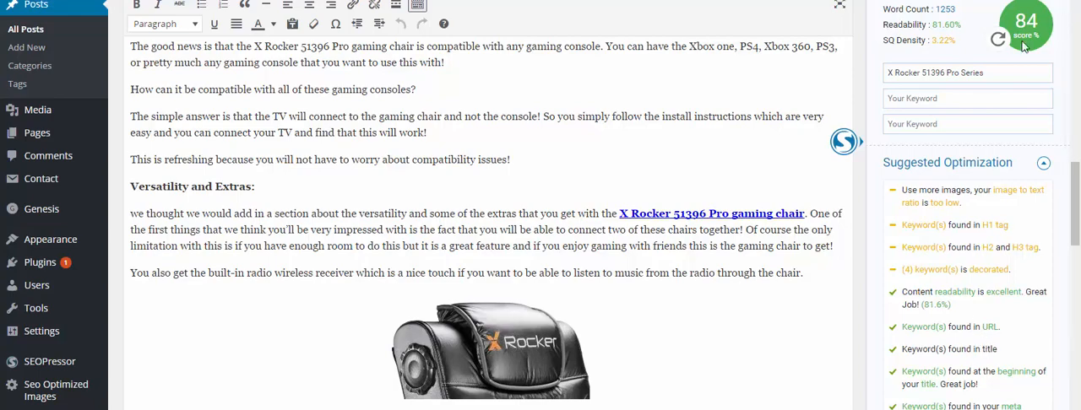
mouse_move(932, 181)
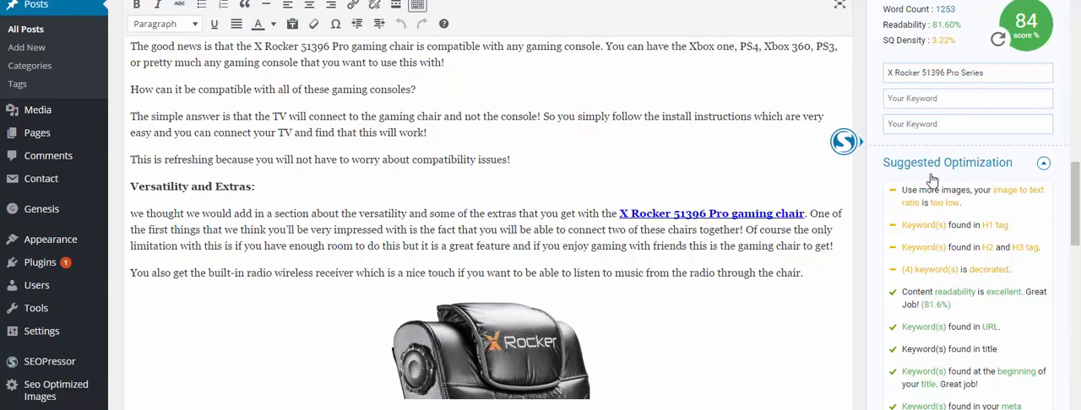
mouse_move(855, 213)
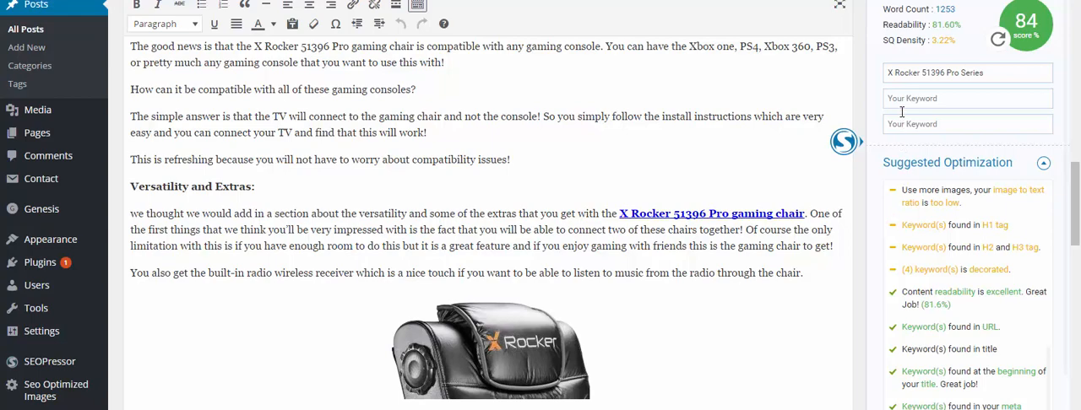
mouse_move(483, 57)
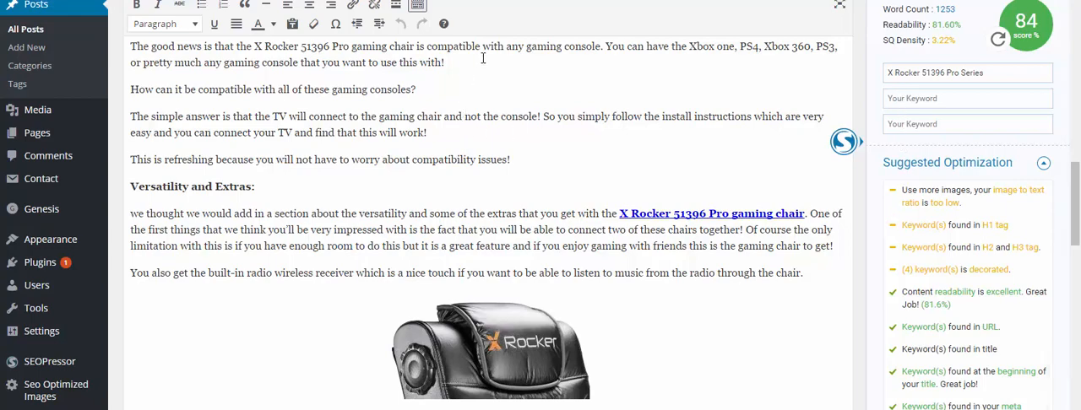